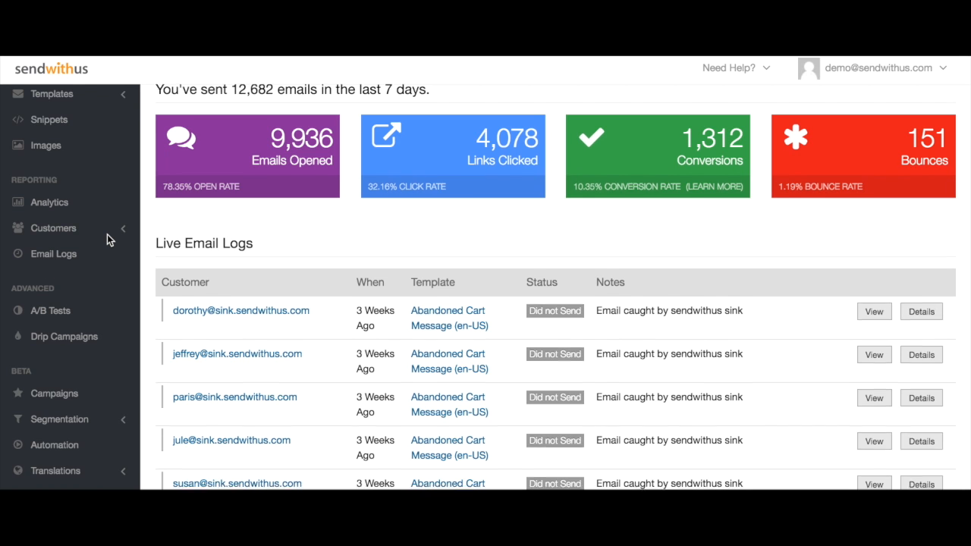
Open the Data Segments page from the sidebar's Segmentation section
scroll("down", 3)
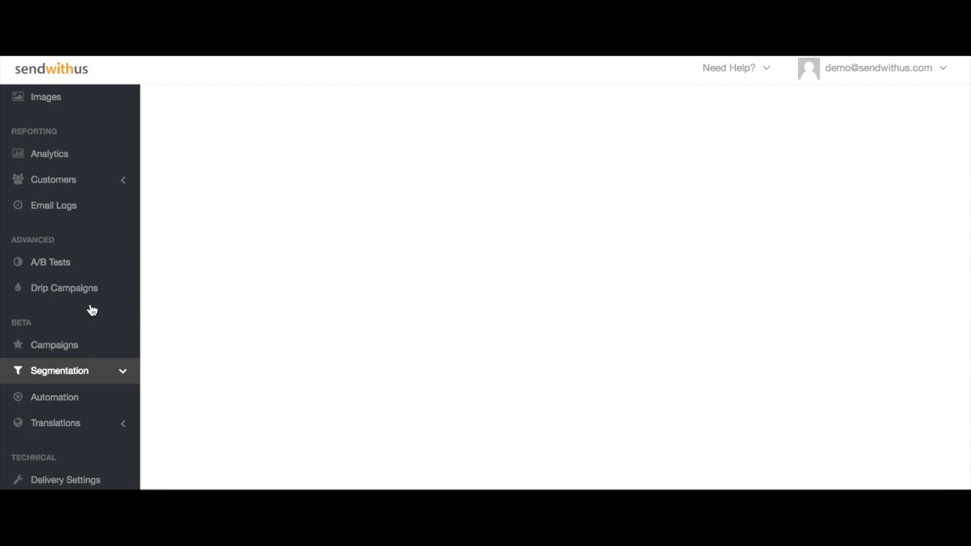
left_click(59, 370)
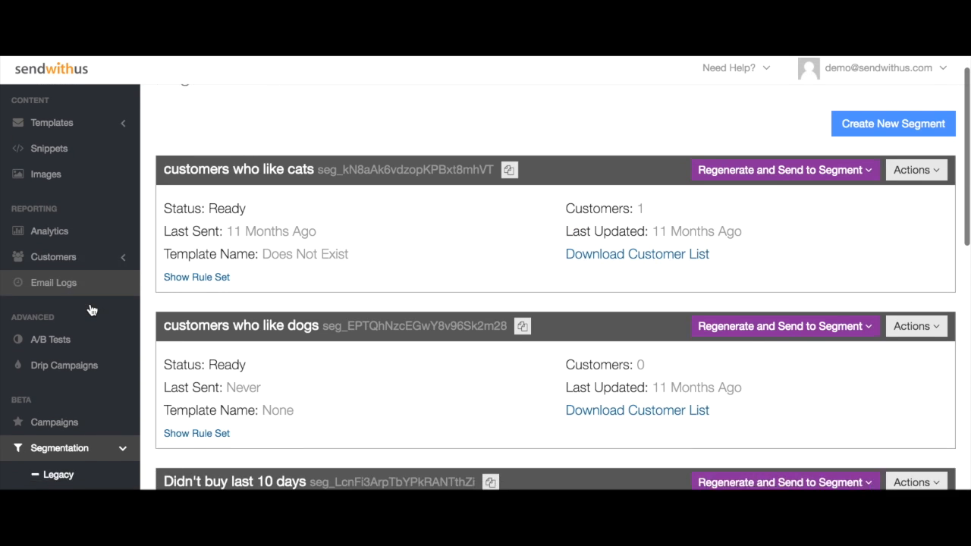
scroll("down", 3)
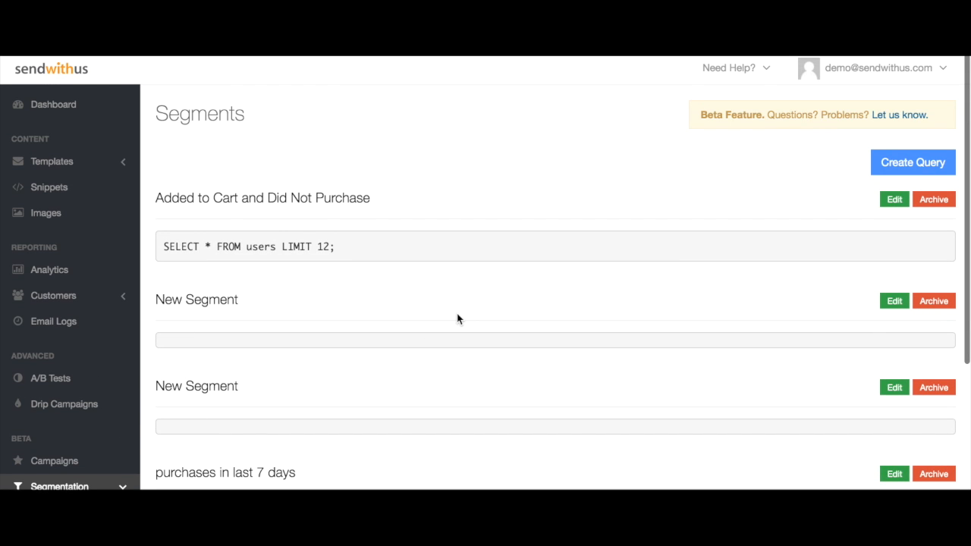
Save a SQL segment selecting user email, name and favourite colour for 'purchase' events
scroll("down", 3)
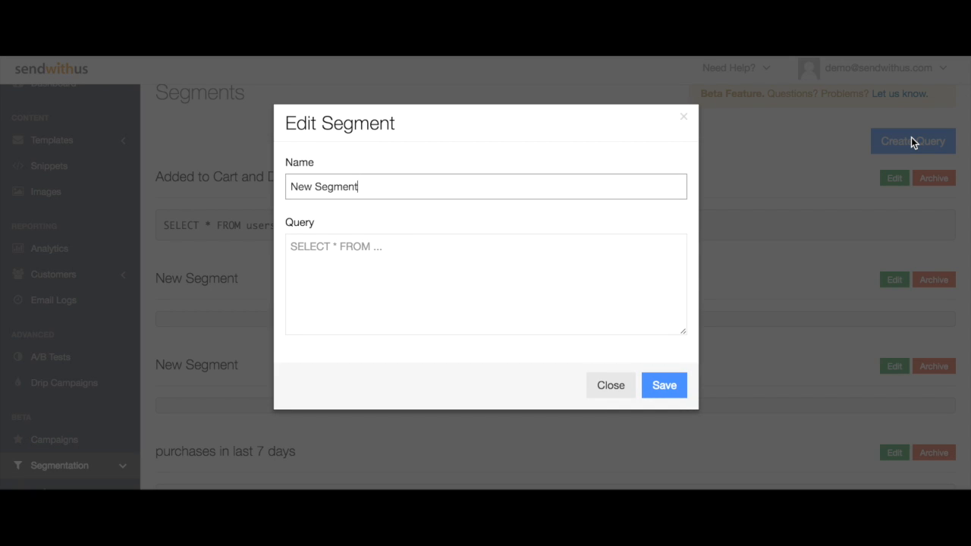
type("SELECT users.email, users.f")
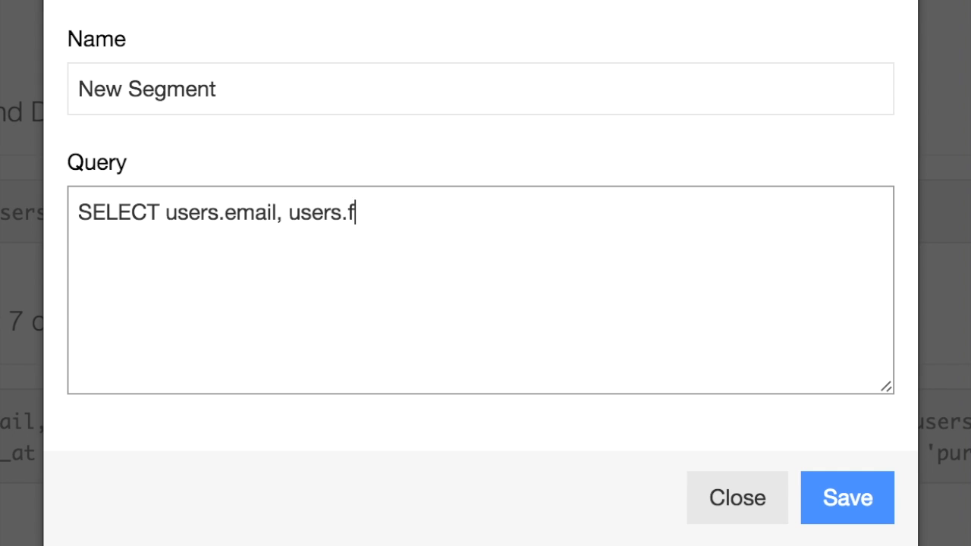
type("irst_name, users.last_name, users.favourite_colo")
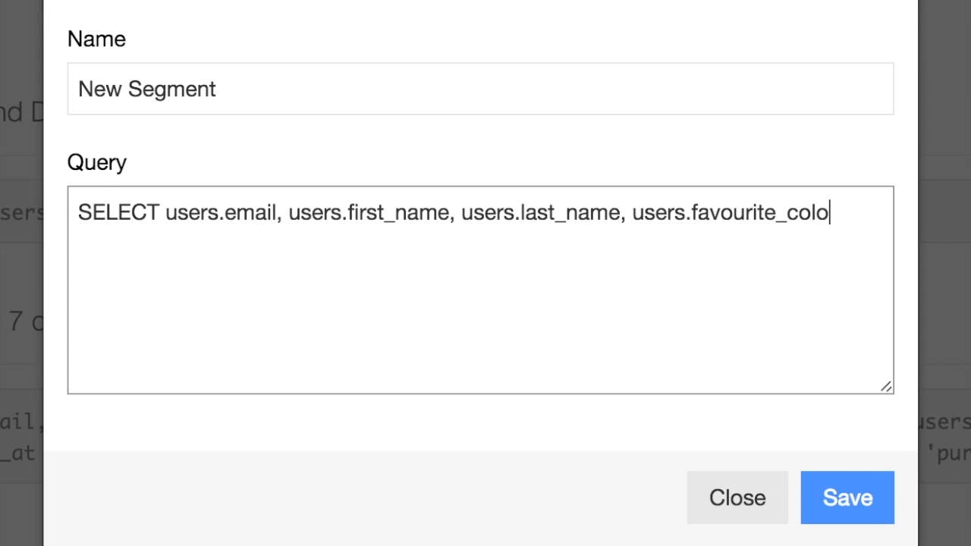
type("r")
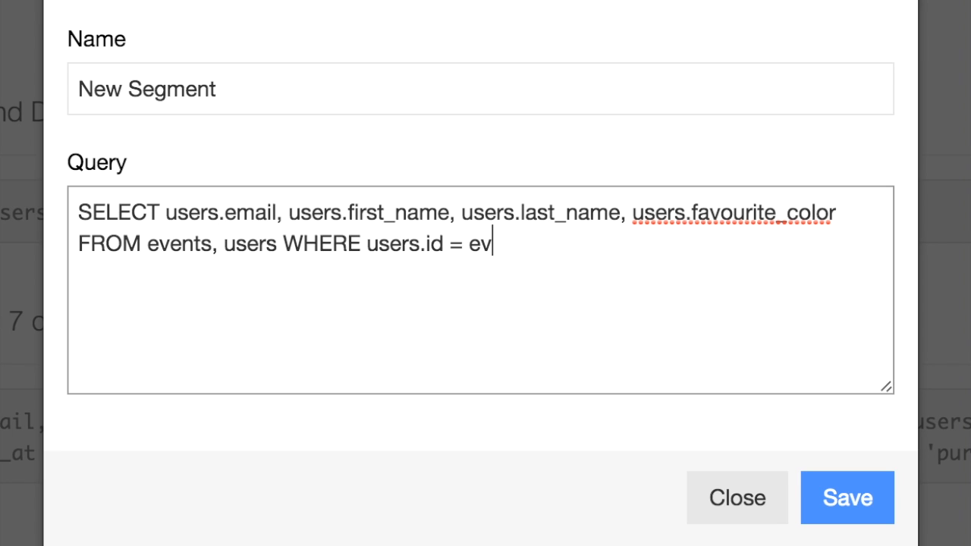
type("ents.user_id AND events.created_at > now()::date - 7 AND events.created_at")
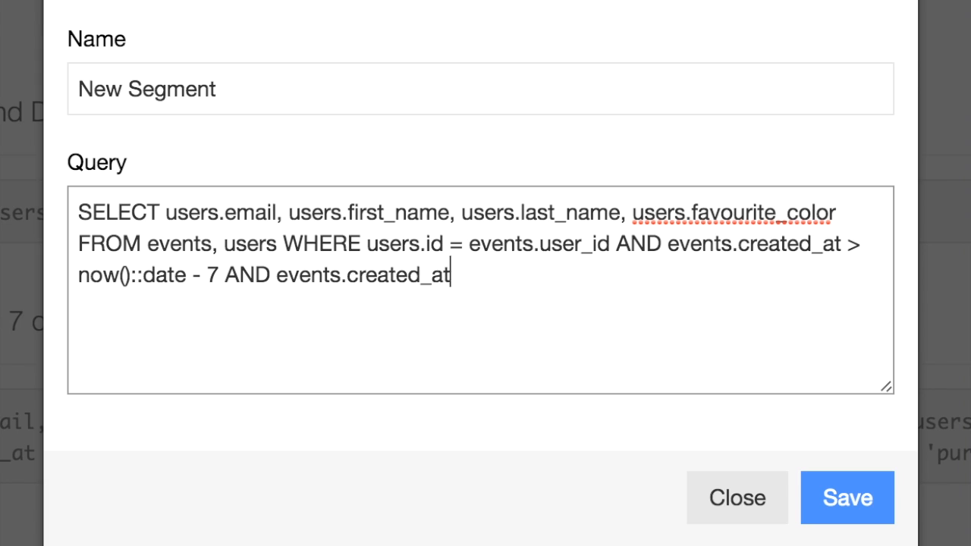
type("< now() AND events.event_type = 'pur")
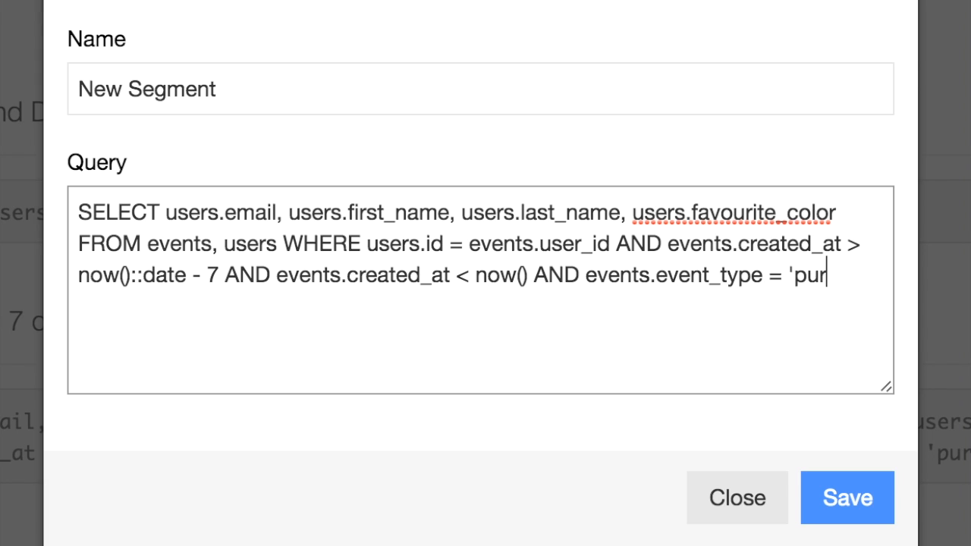
type("chase';")
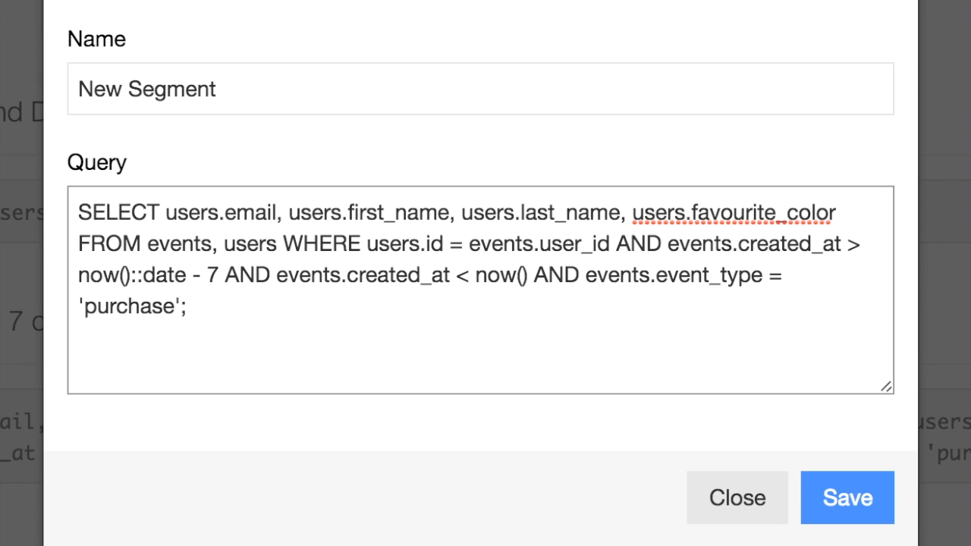
left_click(846, 498)
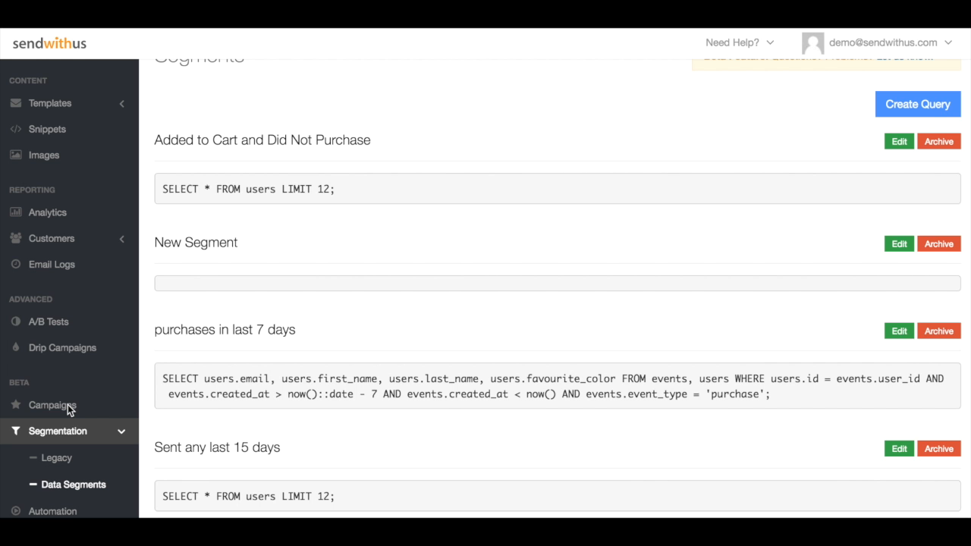
Create a new campaign named 'purchase follow up'
left_click(52, 404)
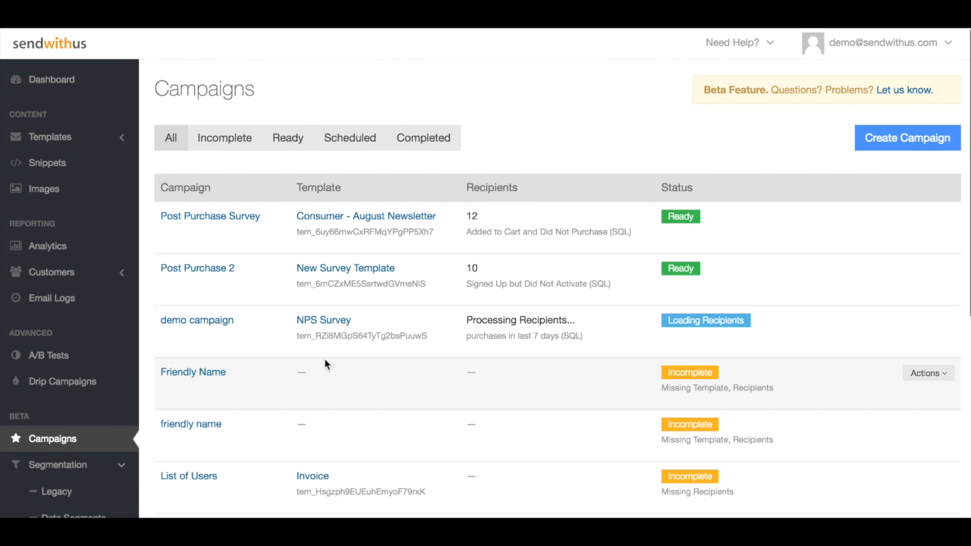
left_click(907, 137)
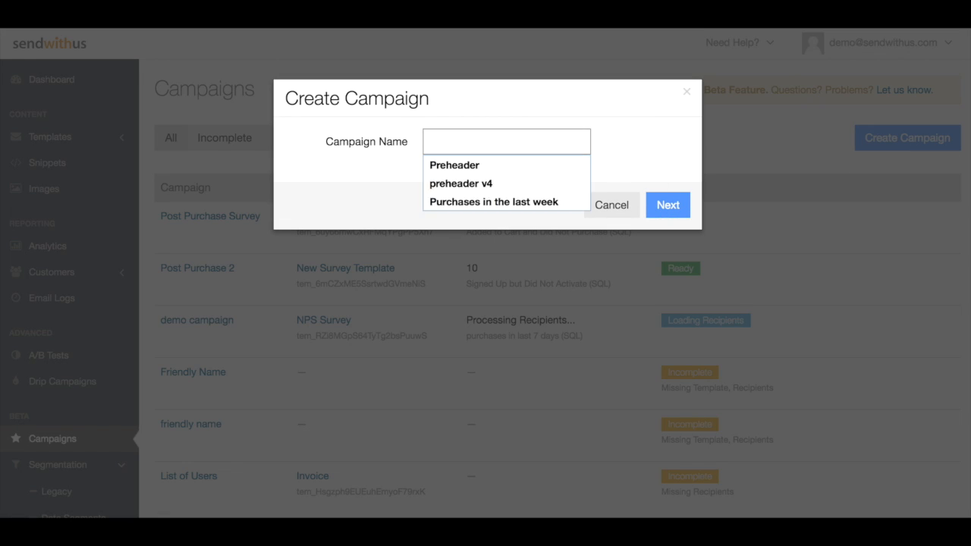
type("purchase follow up")
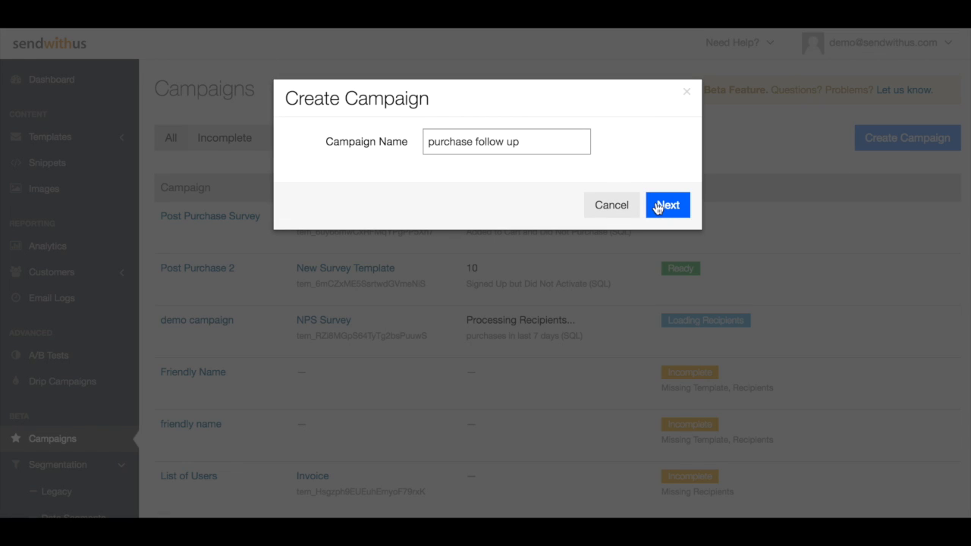
left_click(667, 205)
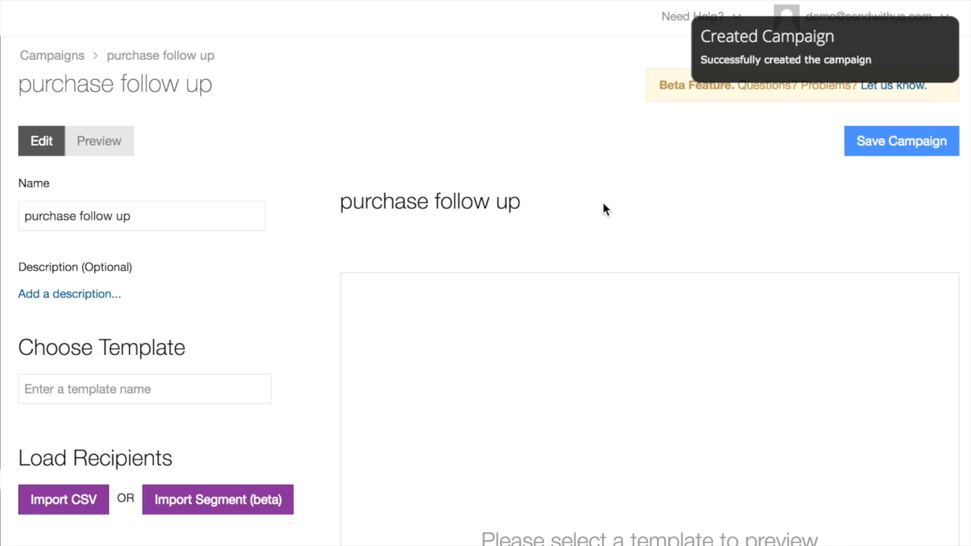
Choose the NPS Survey template for the campaign
type("following up with recent purcha")
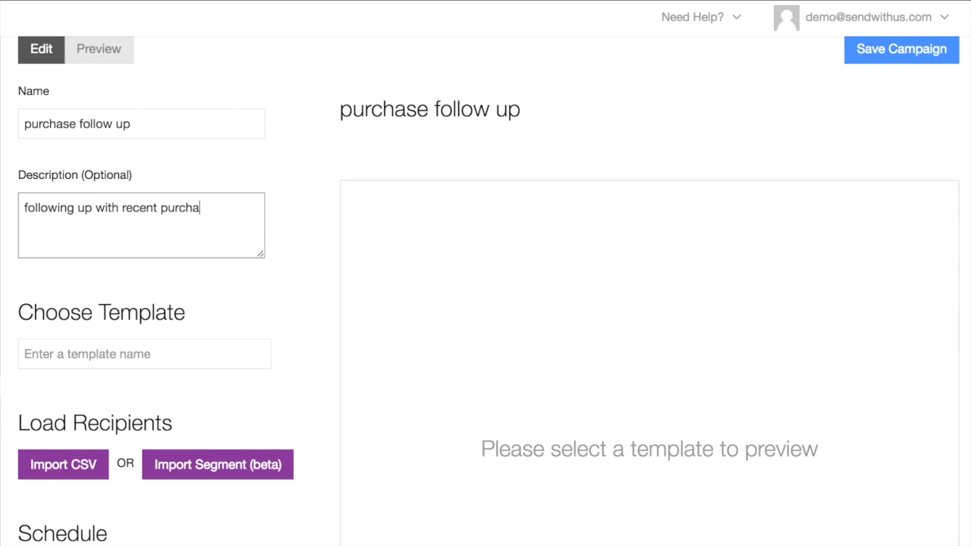
type("sers")
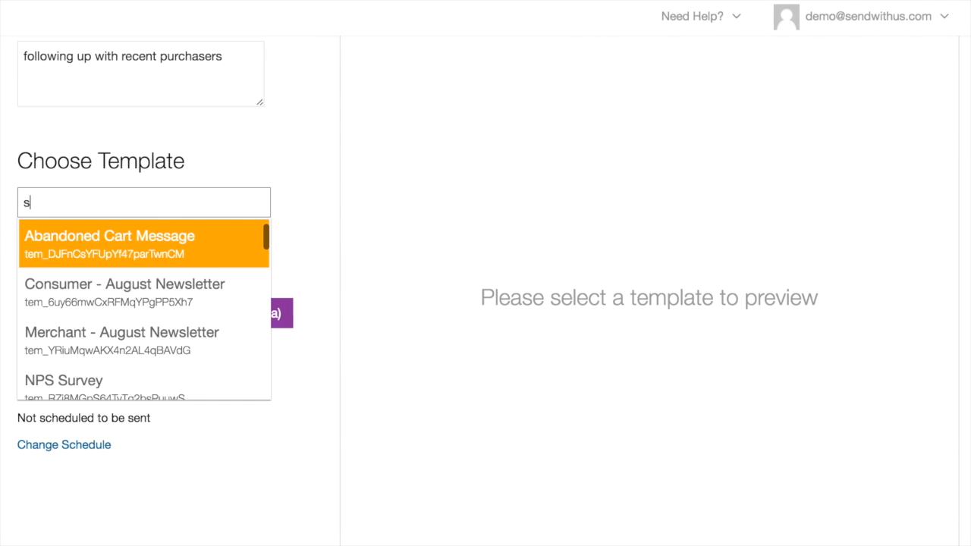
type("urvey")
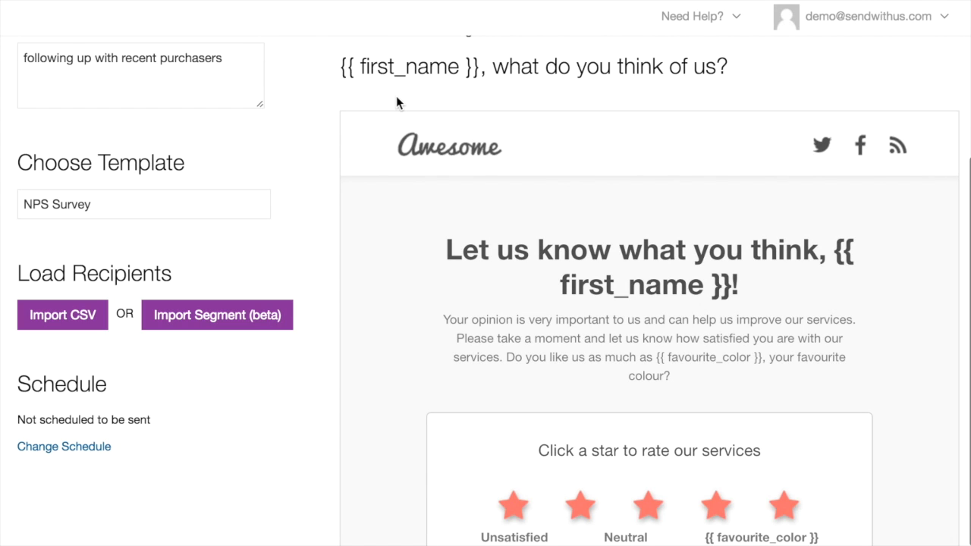
mouse_move(303, 99)
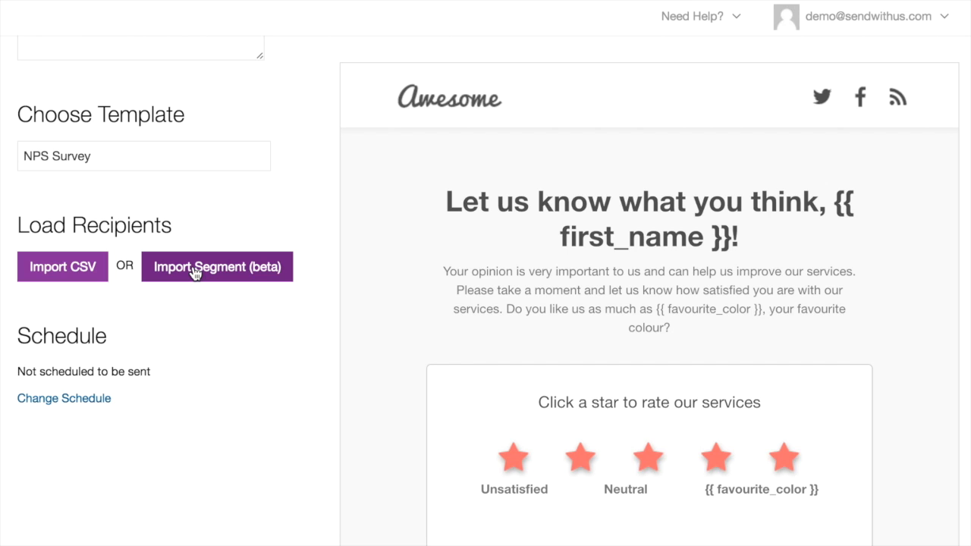
Import recipients from the 'purchases in last 7 days' segment and open scheduling
left_click(217, 266)
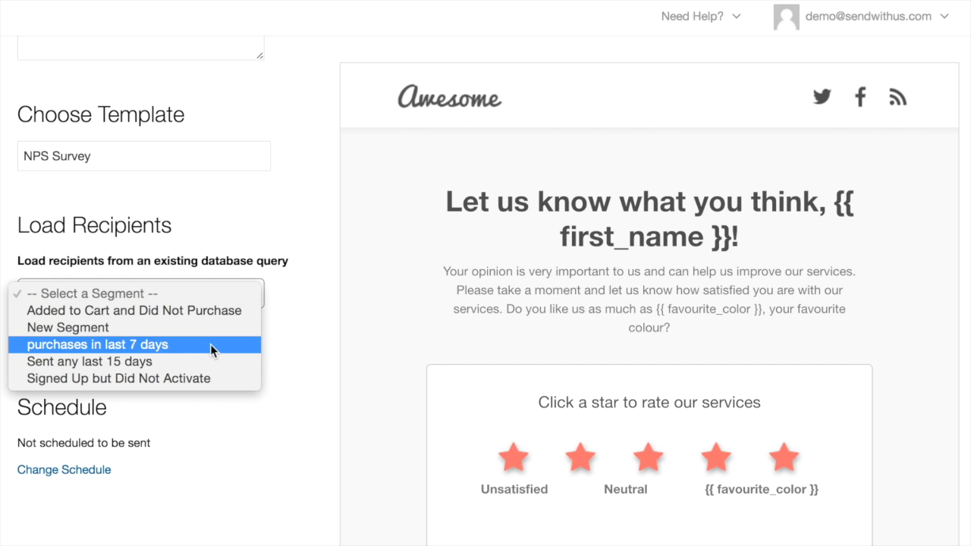
left_click(97, 344)
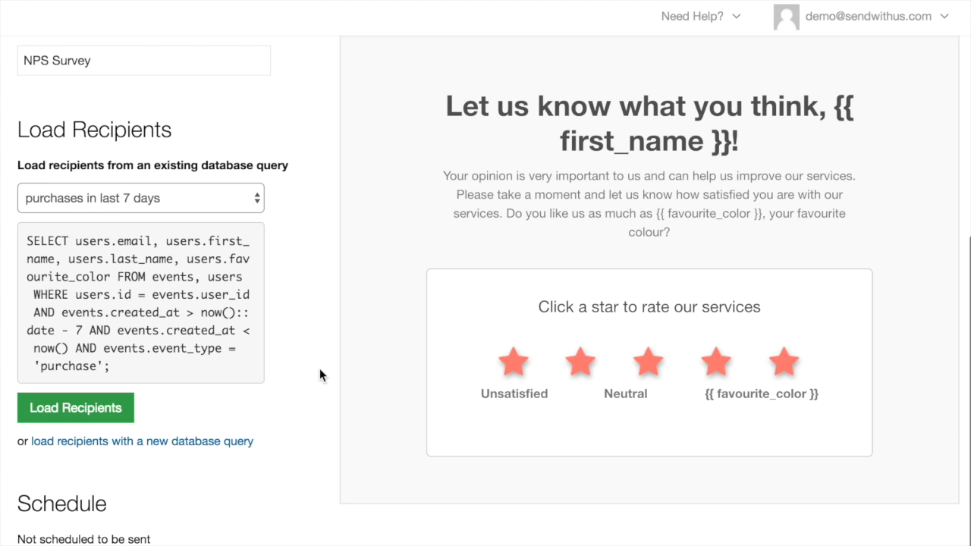
left_click(75, 407)
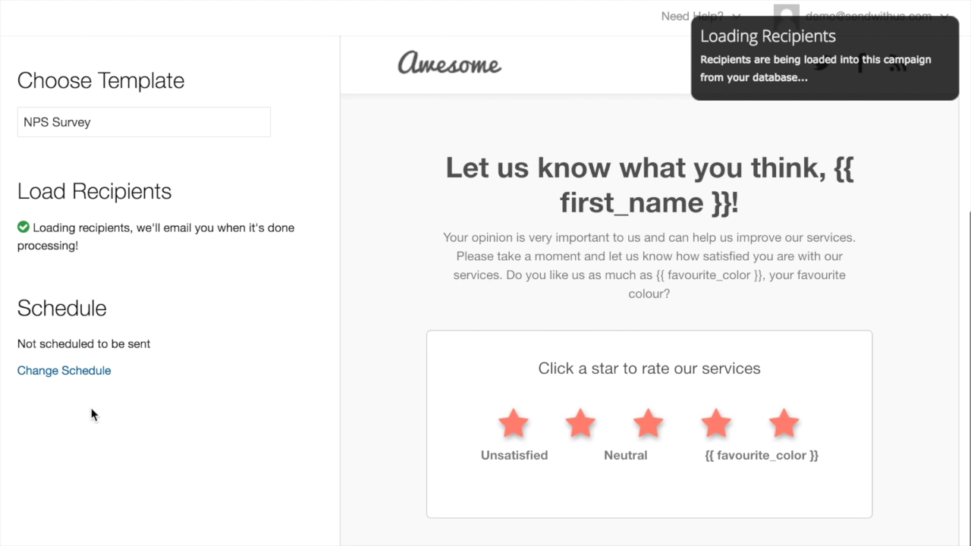
left_click(64, 370)
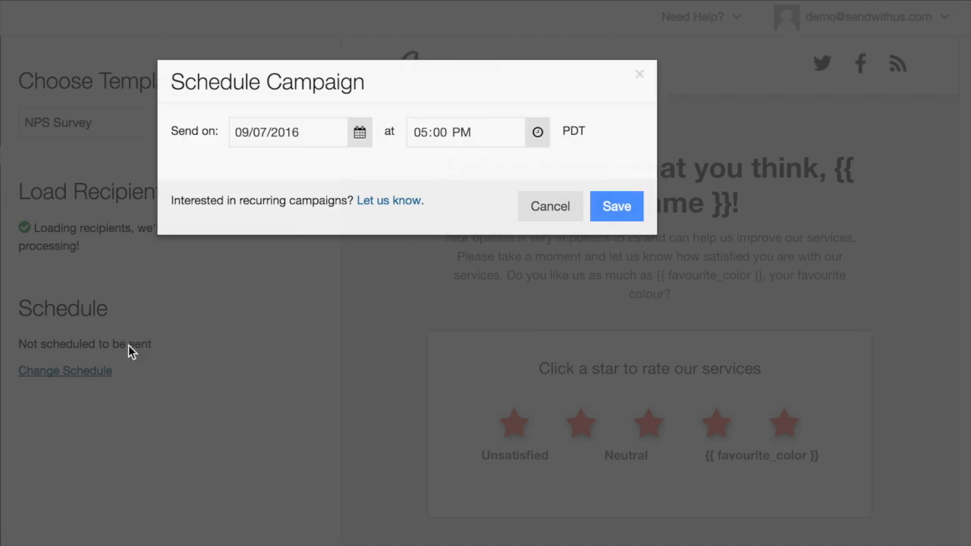
Set the send date to September 24th, then open and scroll 'purchase follow up'
left_click(287, 131)
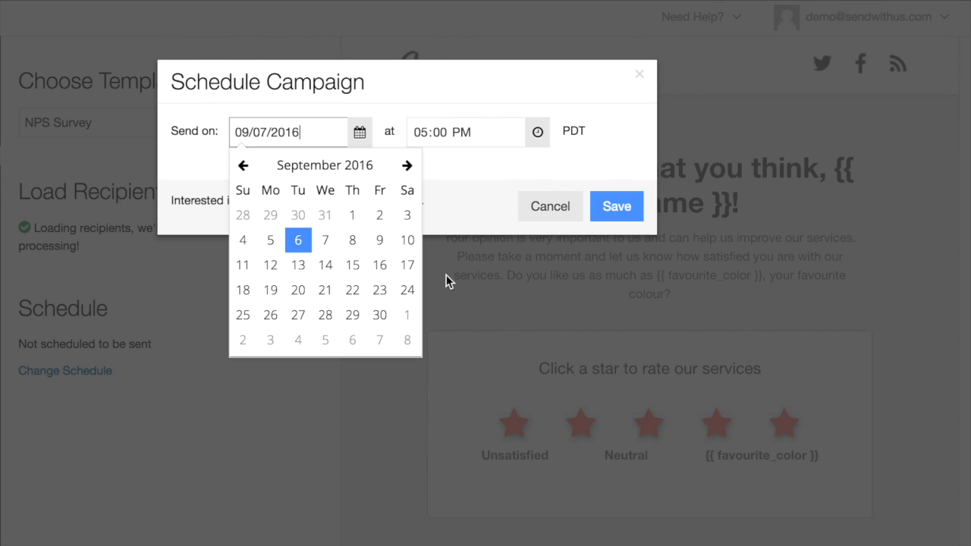
left_click(616, 205)
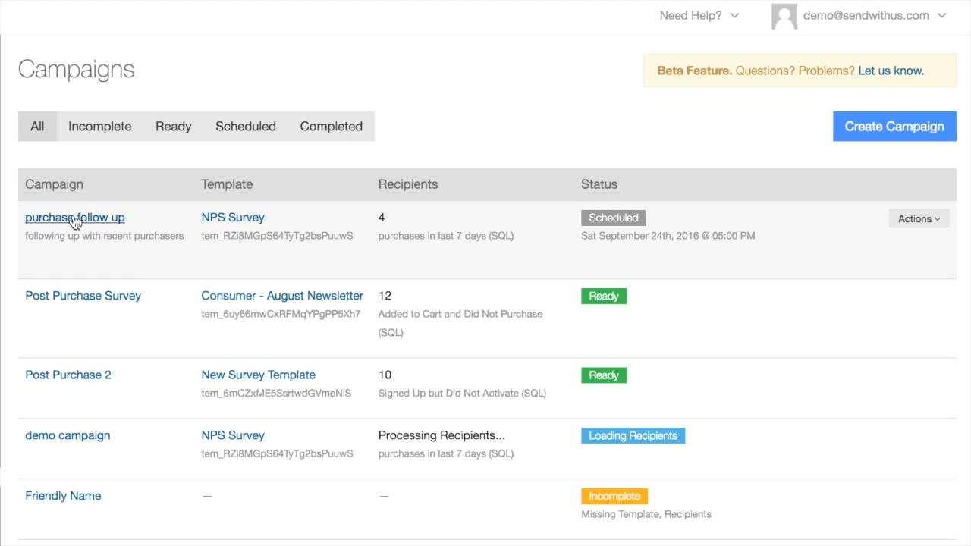
left_click(74, 217)
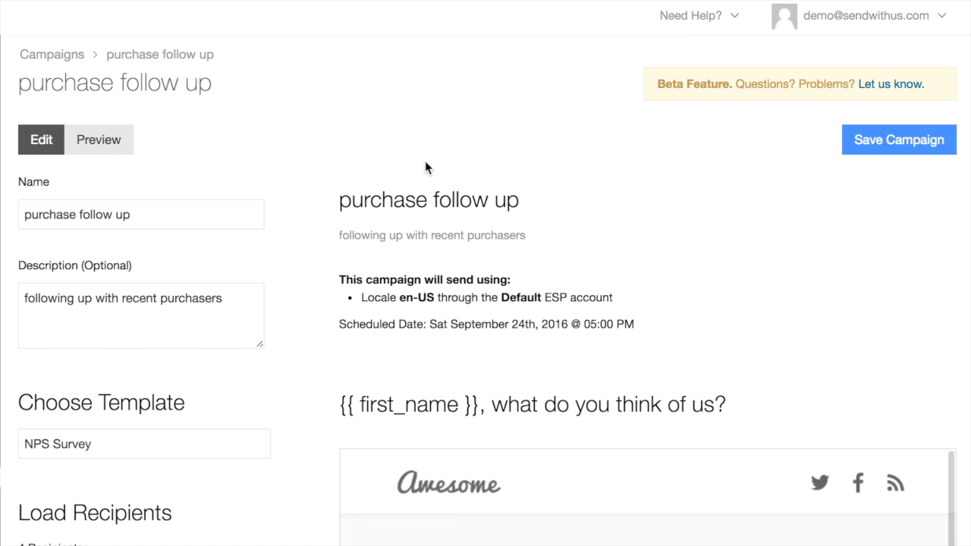
scroll("down", 3)
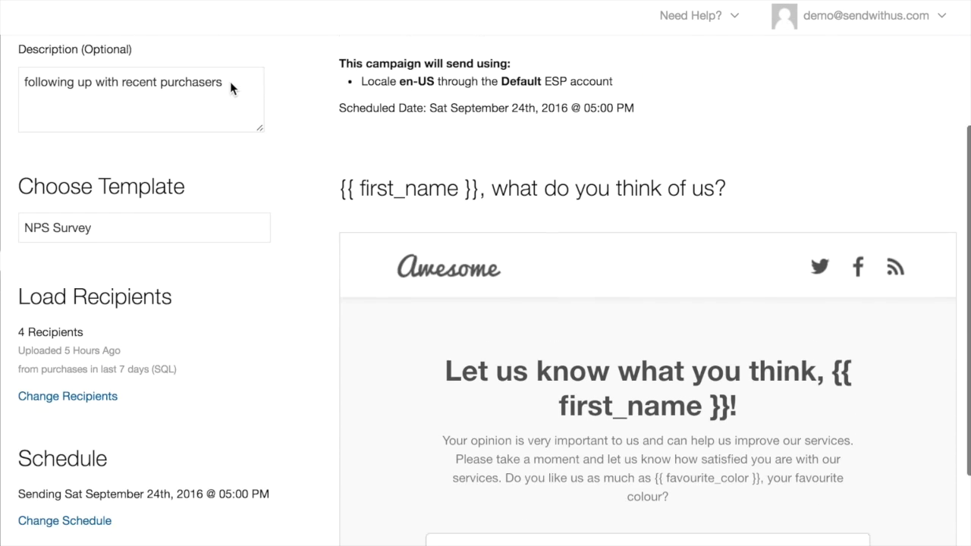
scroll("down", 3)
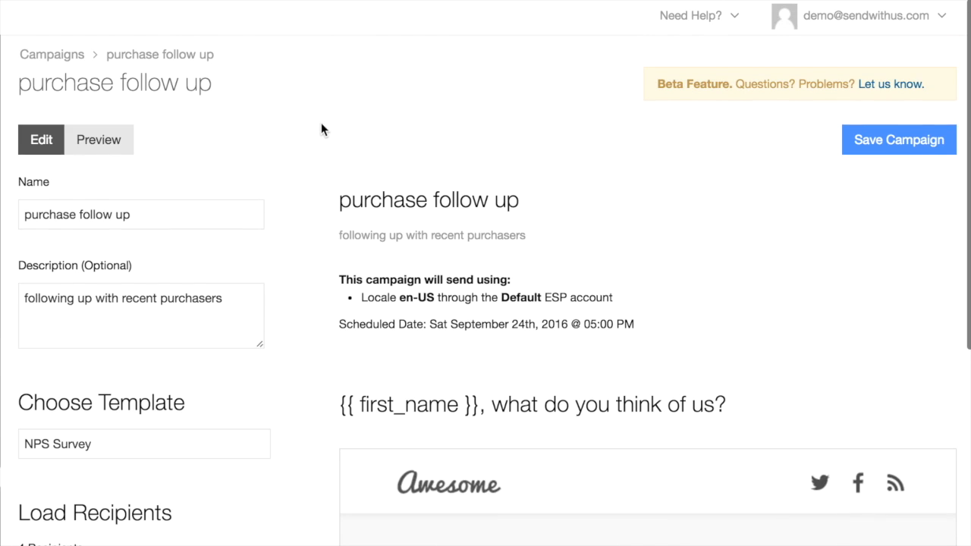
Preview the campaign's recipients, then filter the campaign list to Scheduled
left_click(98, 139)
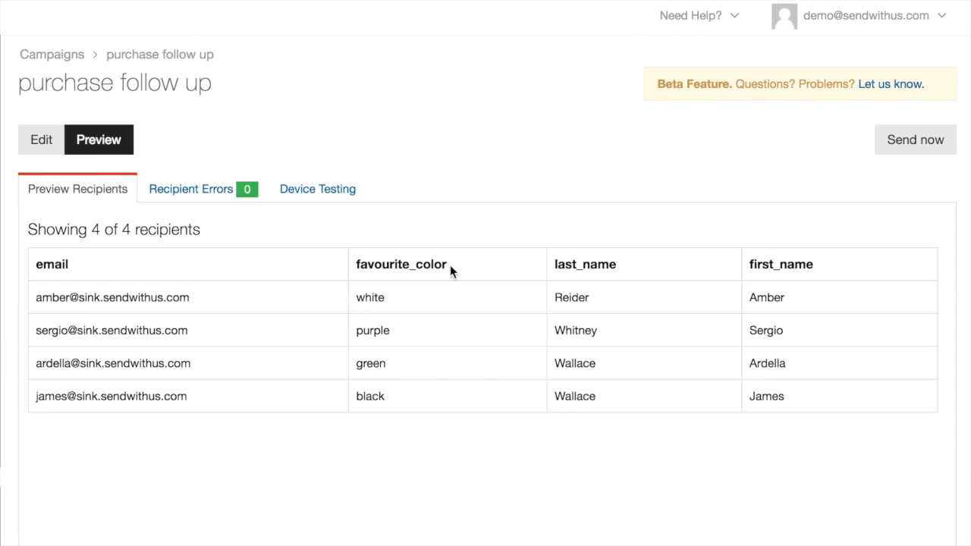
mouse_move(338, 311)
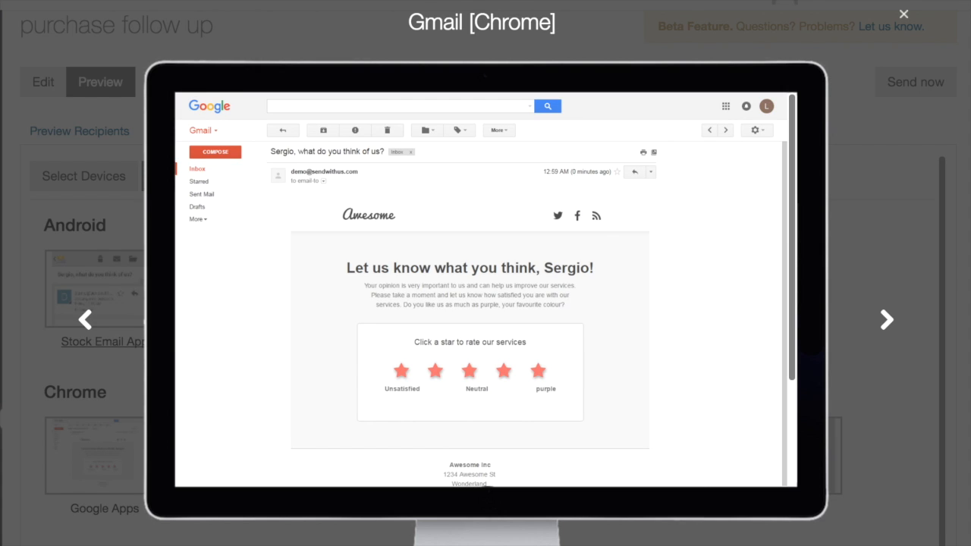
left_click(903, 15)
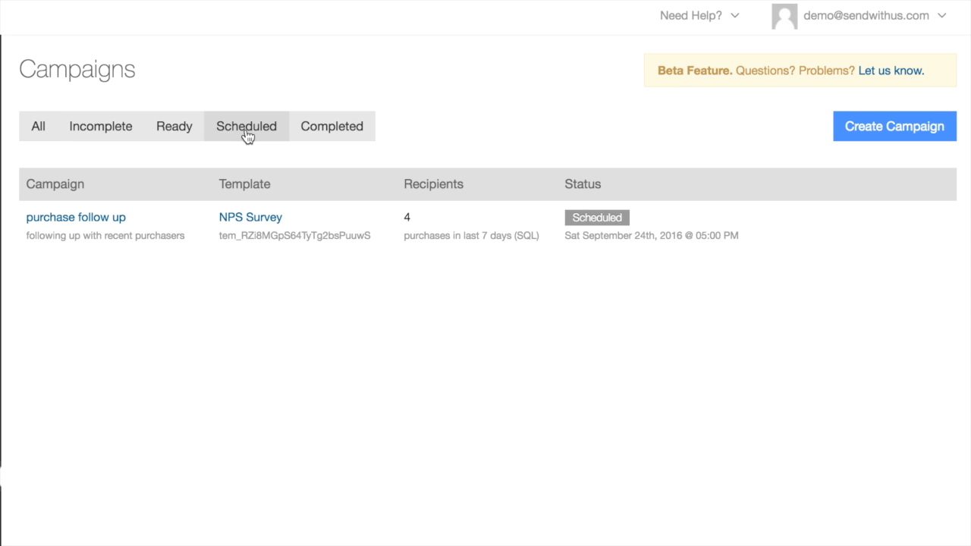
From the Actions menu, cancel a re-schedule attempt, then unschedule 'purchase follow up'
left_click(917, 218)
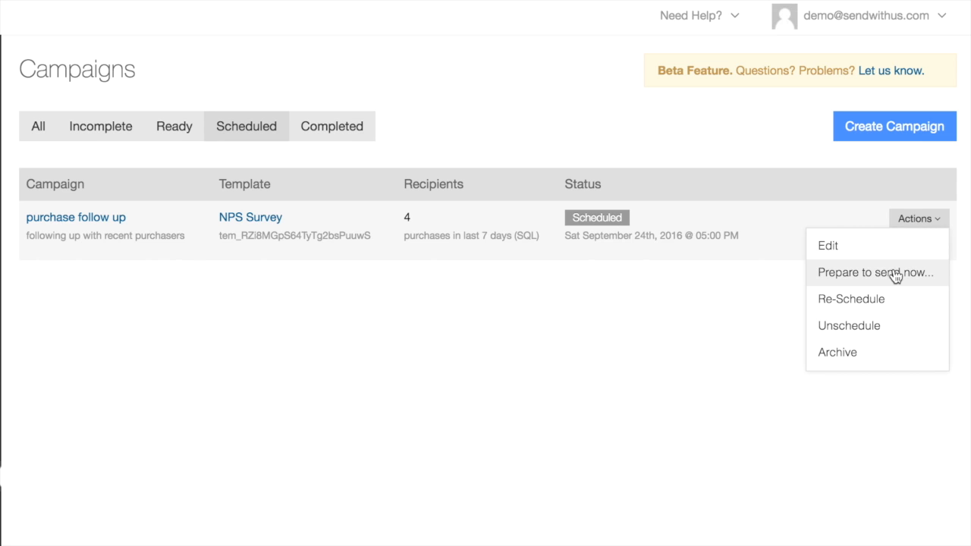
left_click(873, 272)
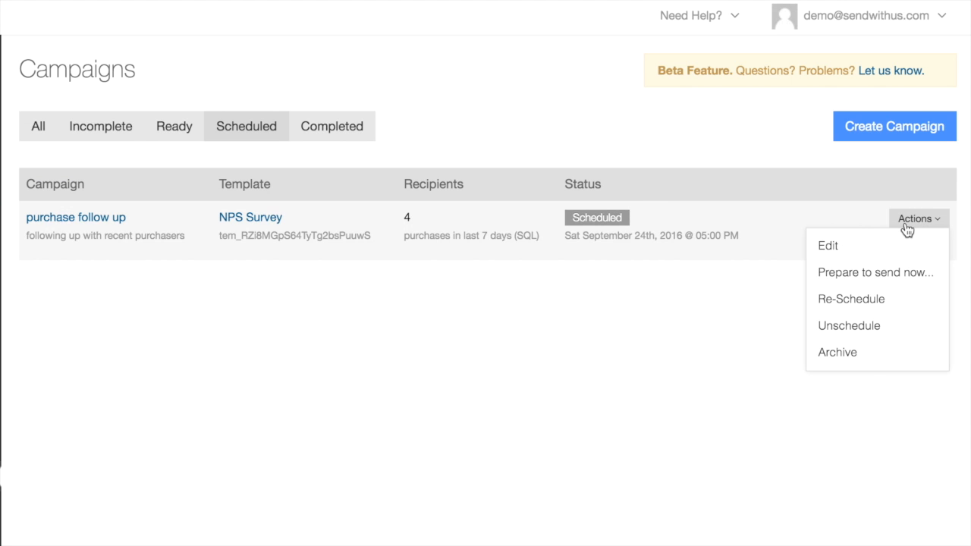
mouse_move(851, 299)
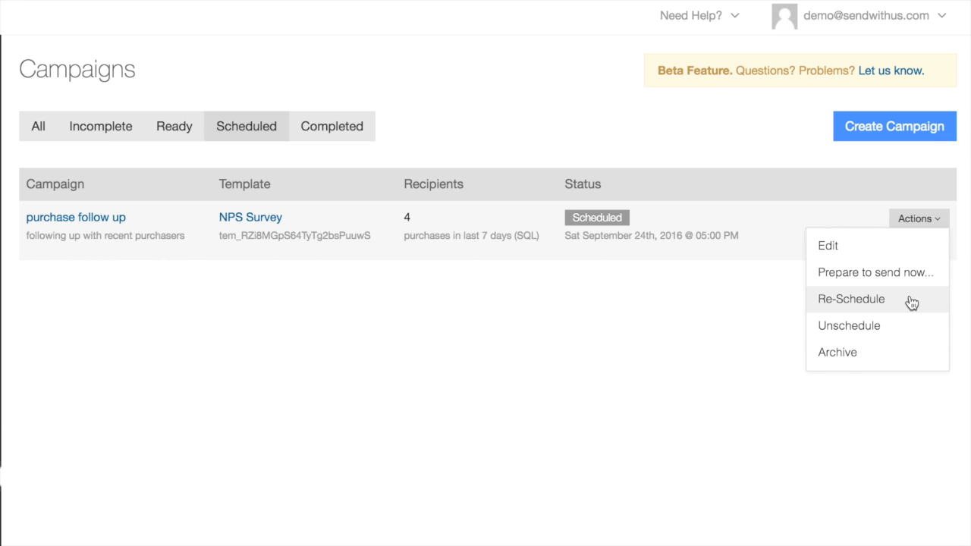
left_click(850, 298)
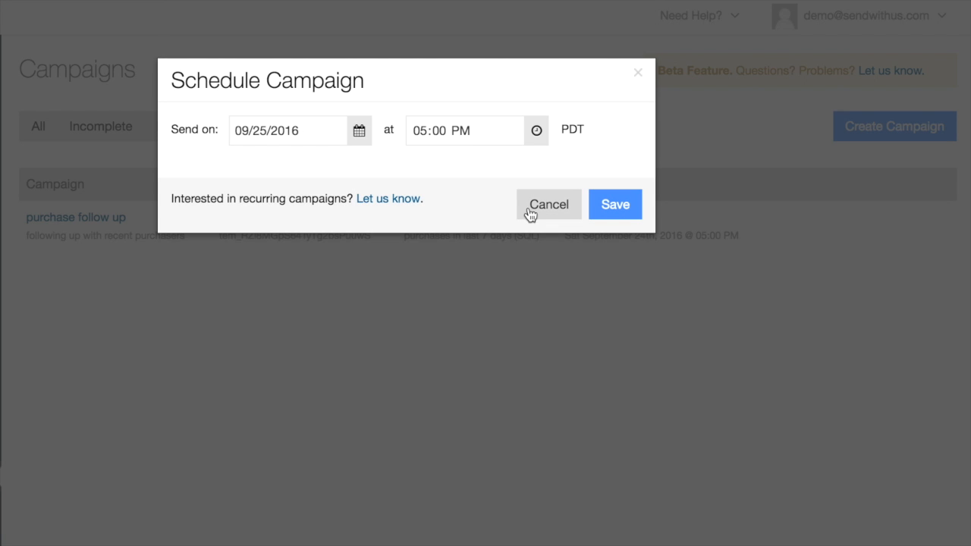
left_click(615, 204)
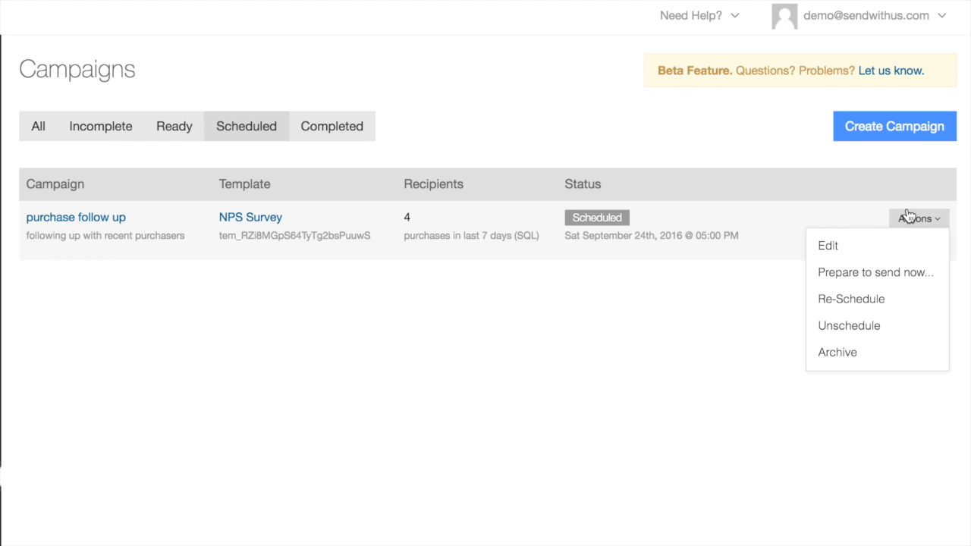
left_click(848, 325)
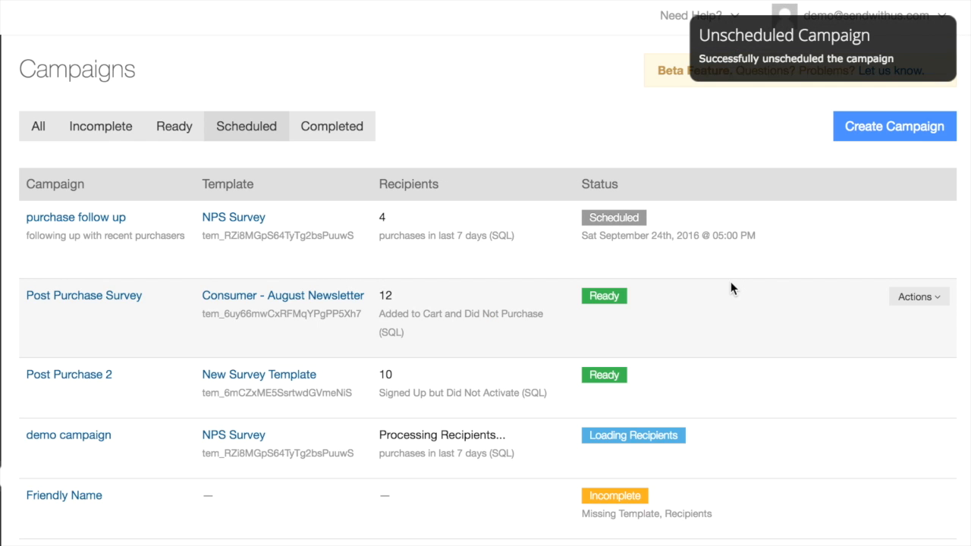